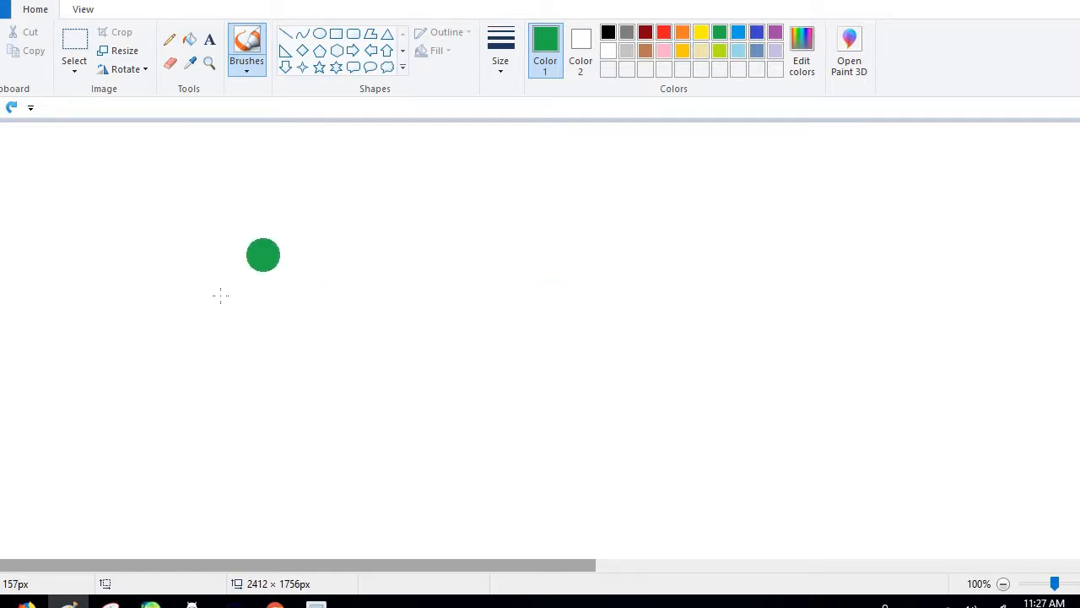
# Choose the marker brush from the brush types list
pyautogui.moveTo(219, 296); pyautogui.dragTo(347, 236)
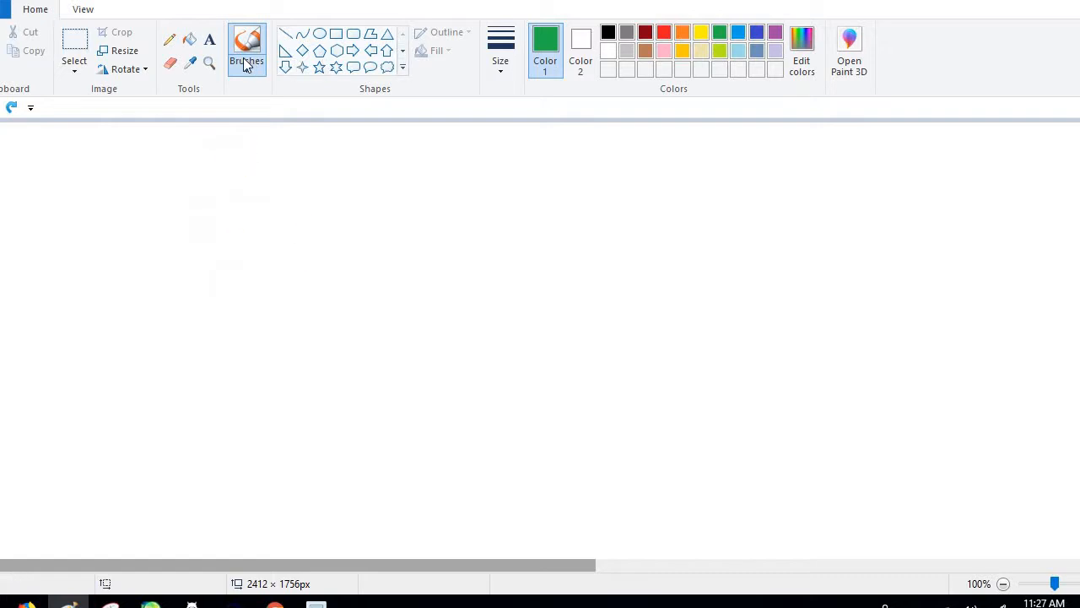
pyautogui.click(247, 43)
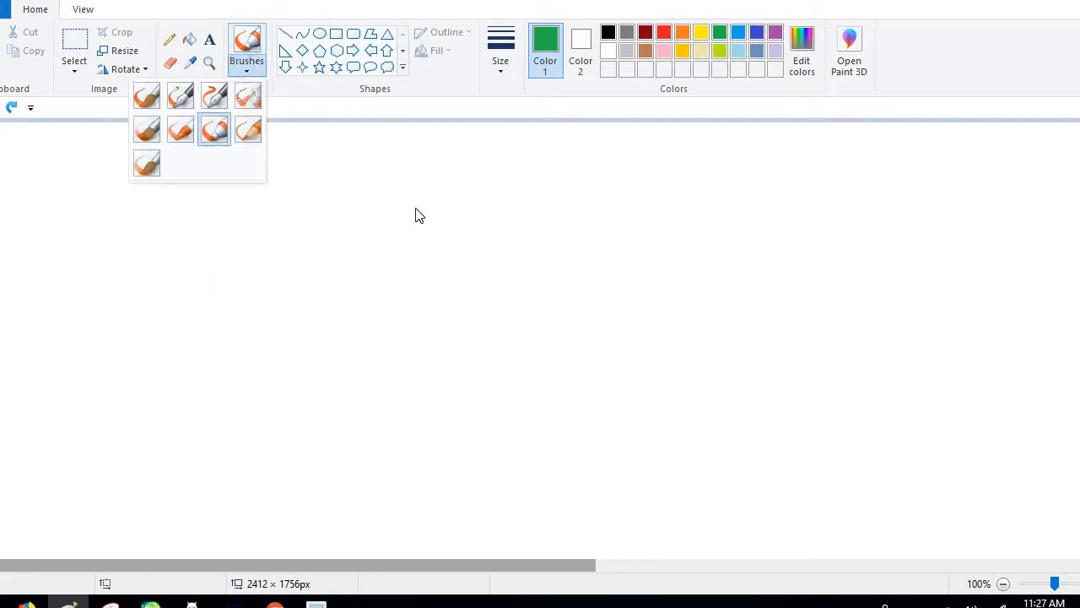
pyautogui.click(347, 310)
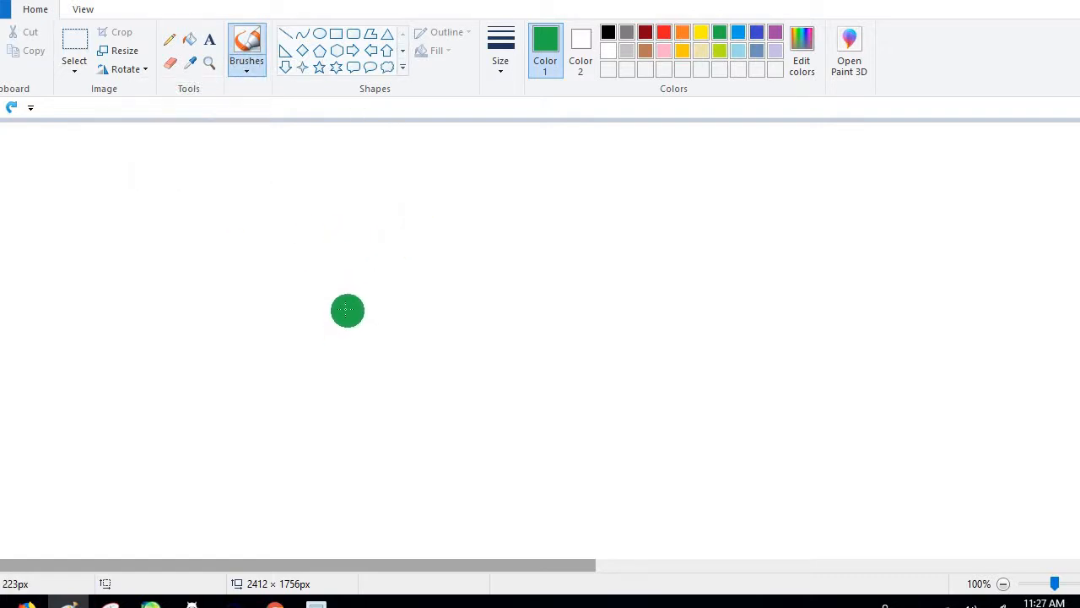
pyautogui.moveTo(346, 310); pyautogui.dragTo(296, 257)
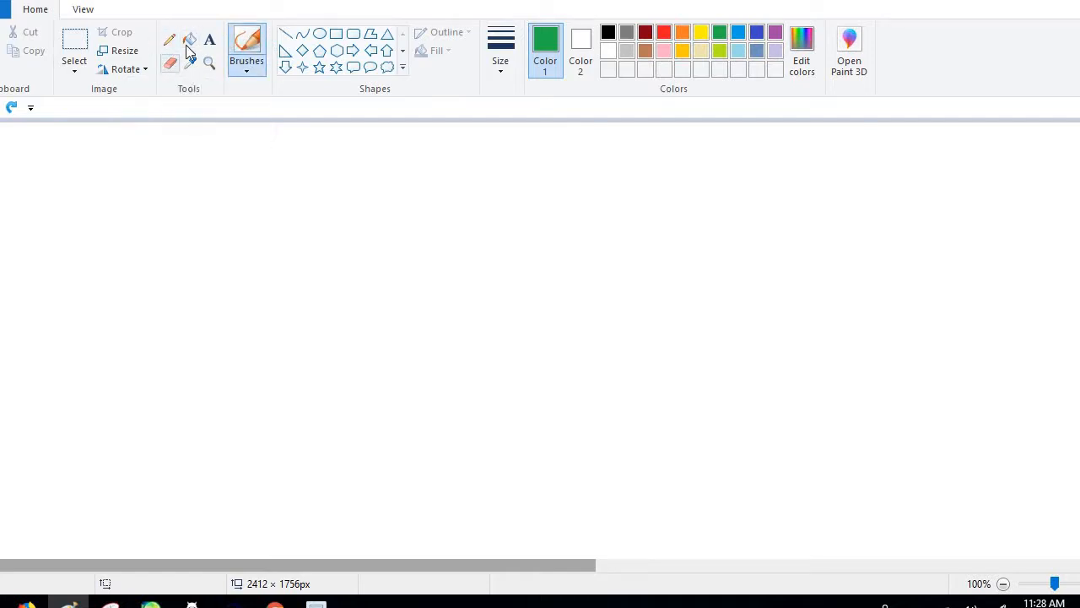
pyautogui.moveTo(264, 91)
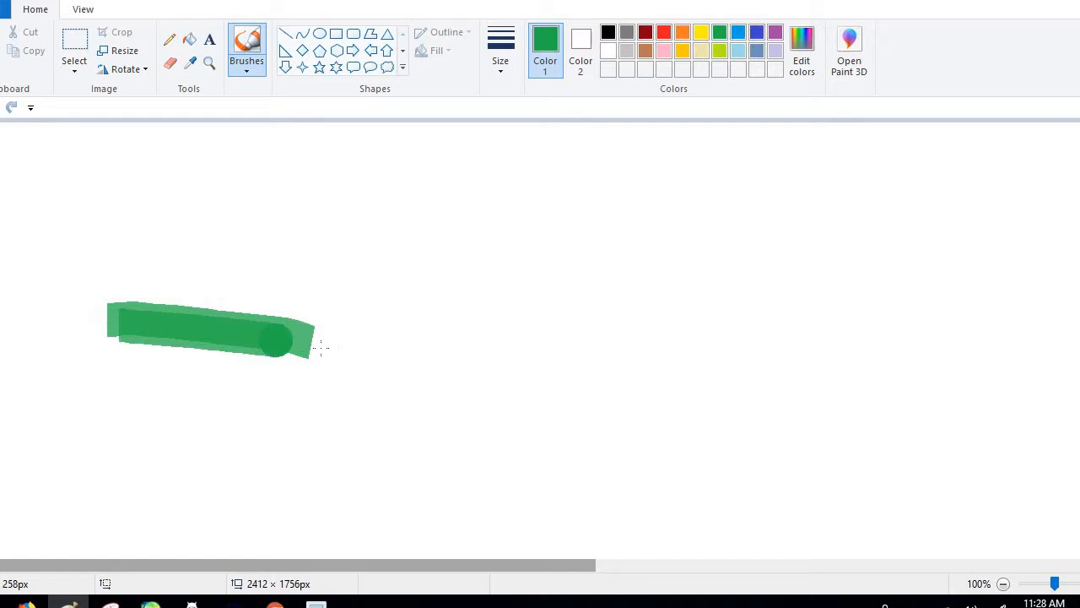
# Paint a dark green marker stroke and extend it rightward in yellow-green
pyautogui.moveTo(295, 346); pyautogui.dragTo(354, 354)
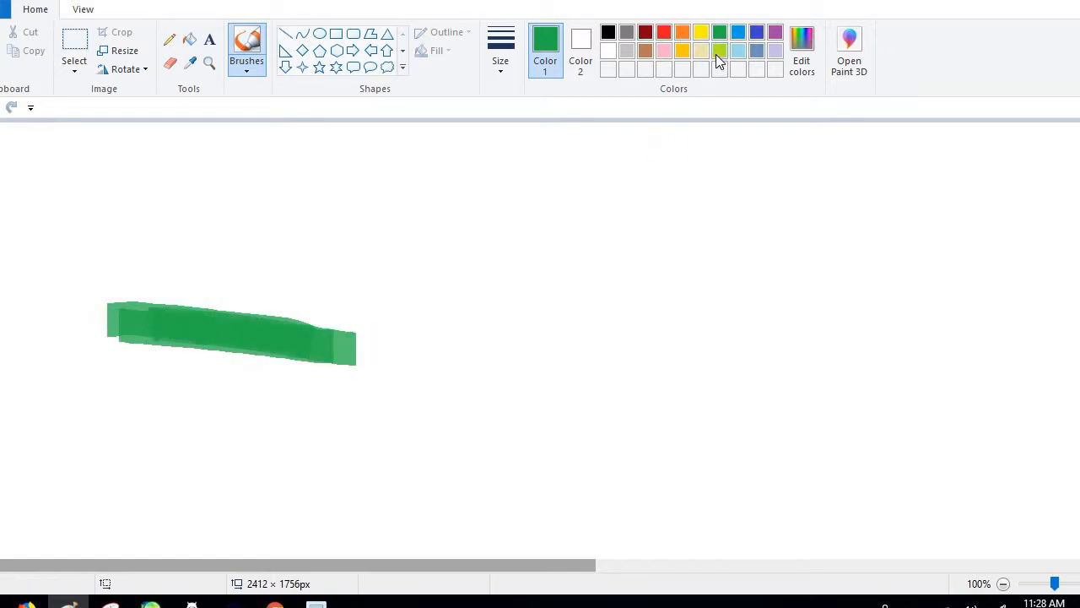
pyautogui.moveTo(287, 354); pyautogui.dragTo(439, 367)
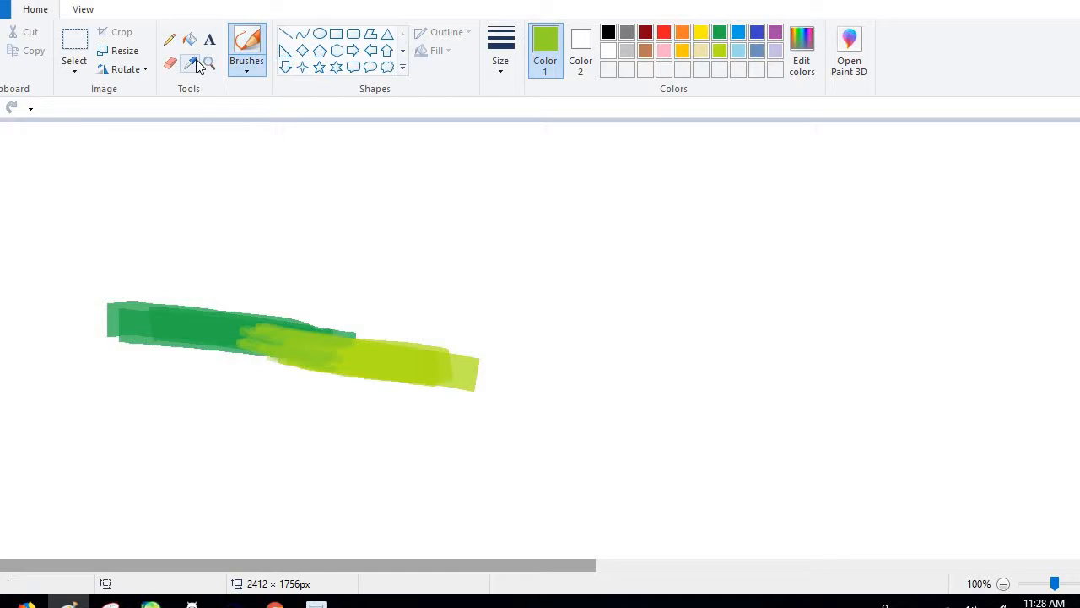
pyautogui.click(209, 62)
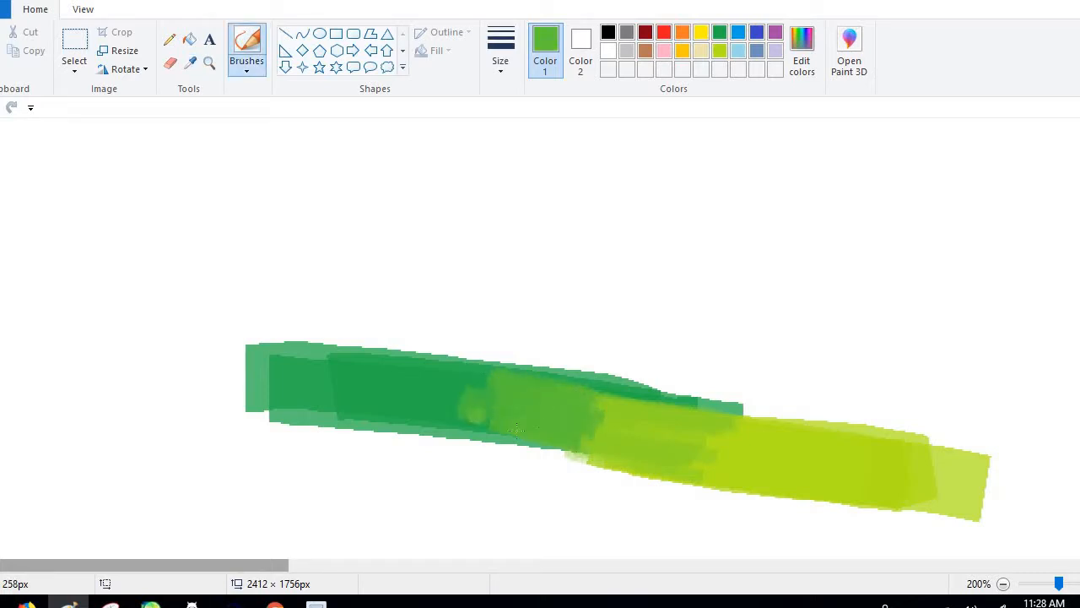
# Sample greens from the stroke and dab them where dark green meets yellow-green and along the right
pyautogui.click(189, 61)
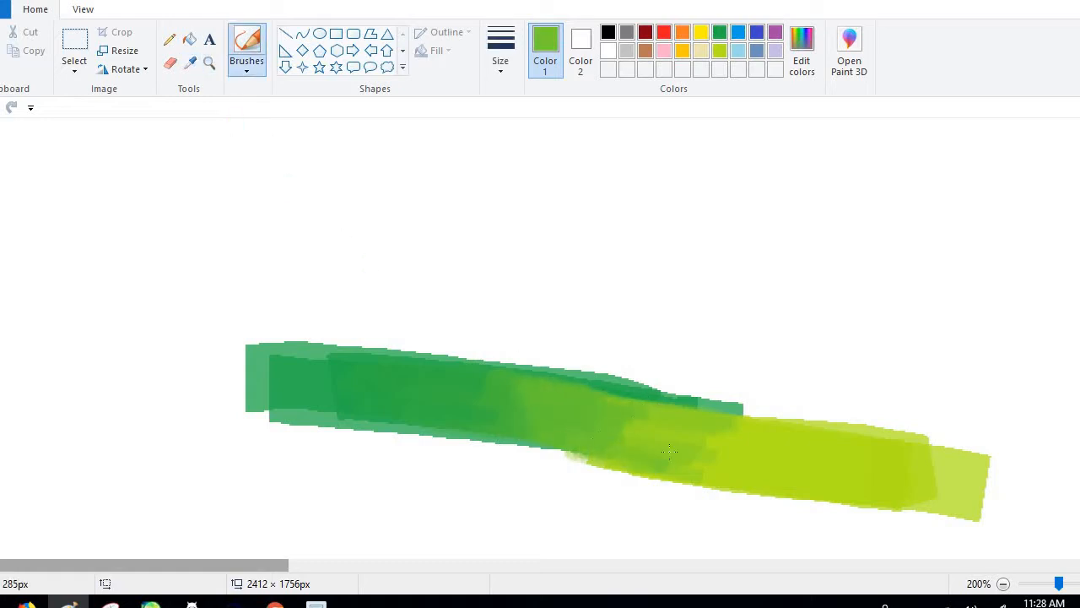
pyautogui.click(190, 62)
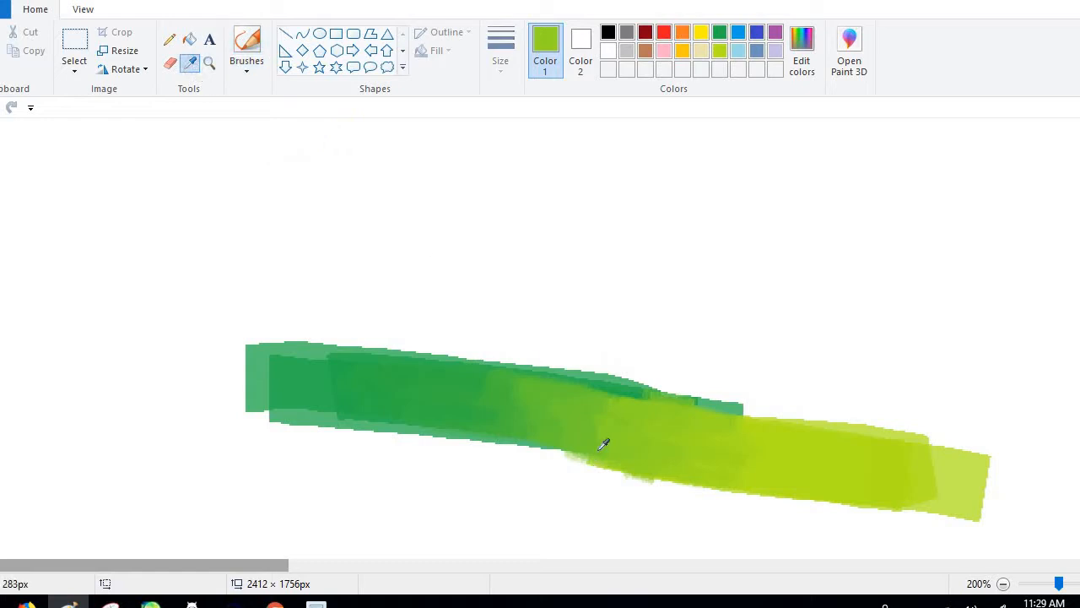
pyautogui.click(246, 45)
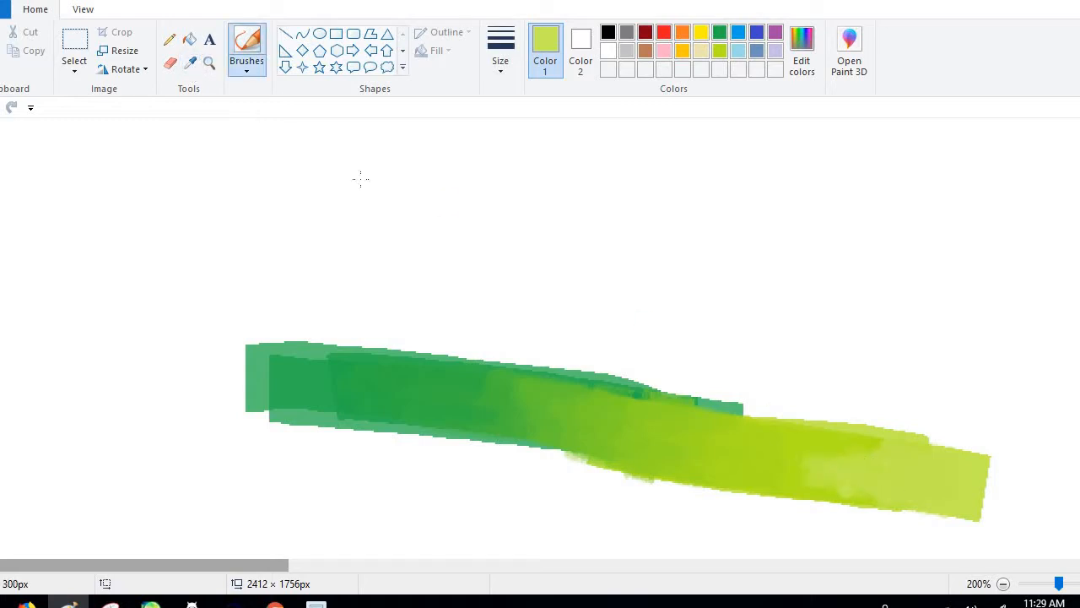
pyautogui.click(190, 61)
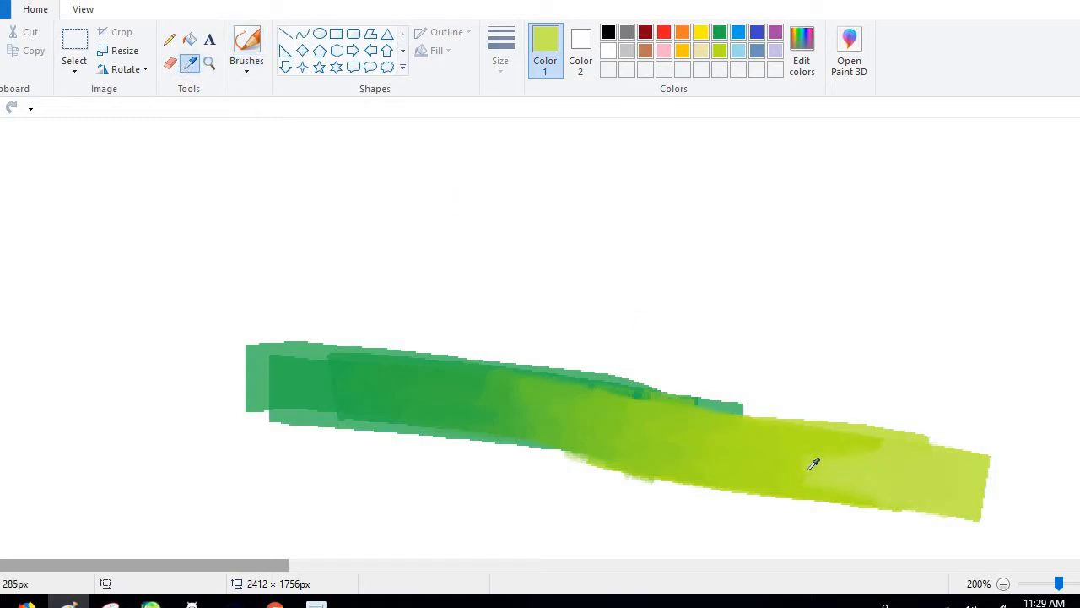
pyautogui.click(245, 47)
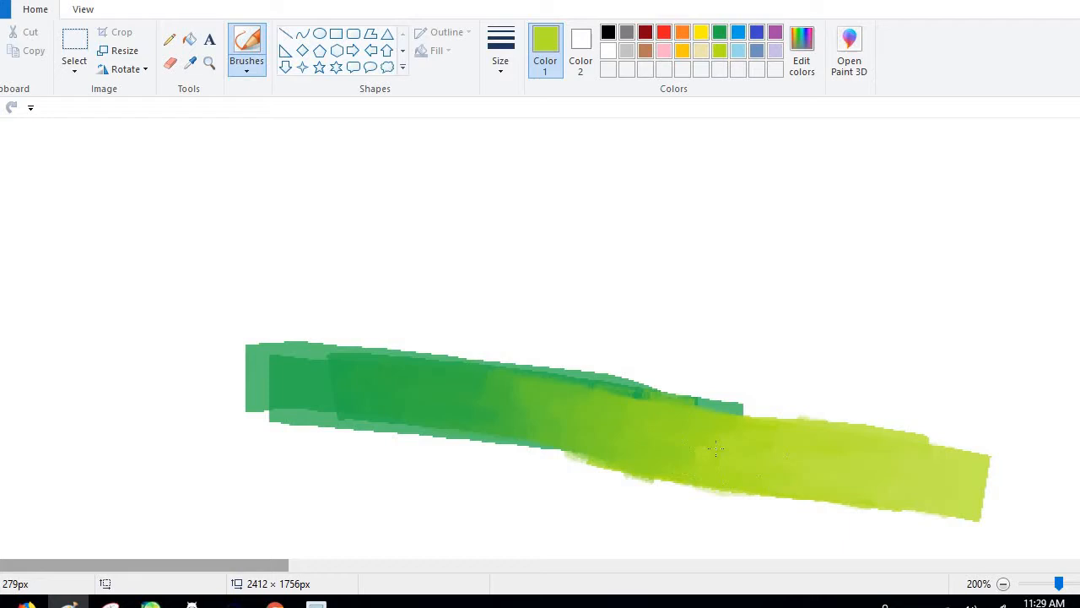
pyautogui.click(190, 61)
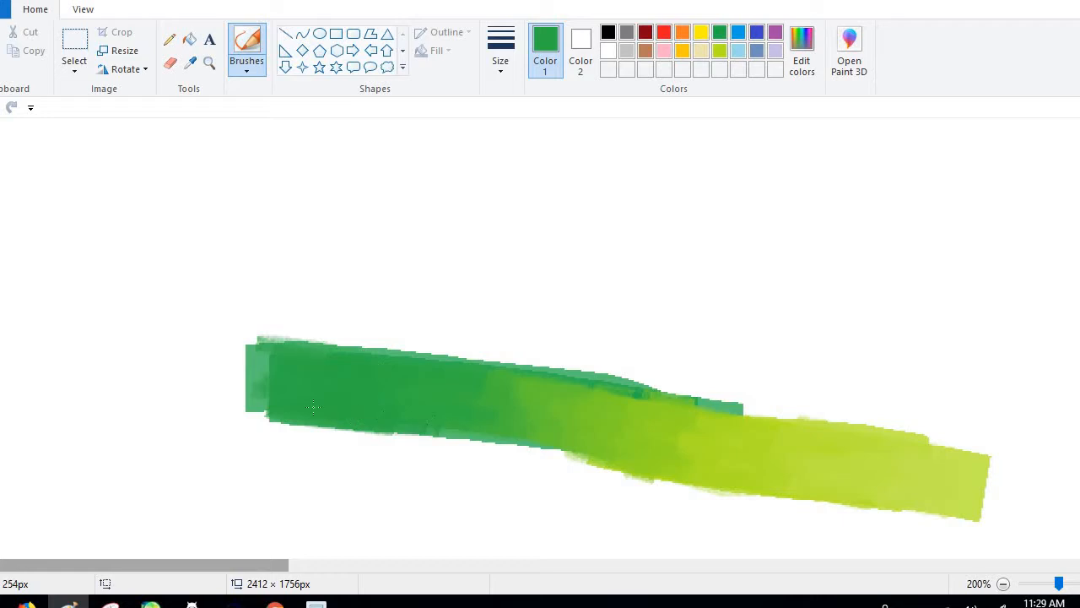
pyautogui.moveTo(697, 70)
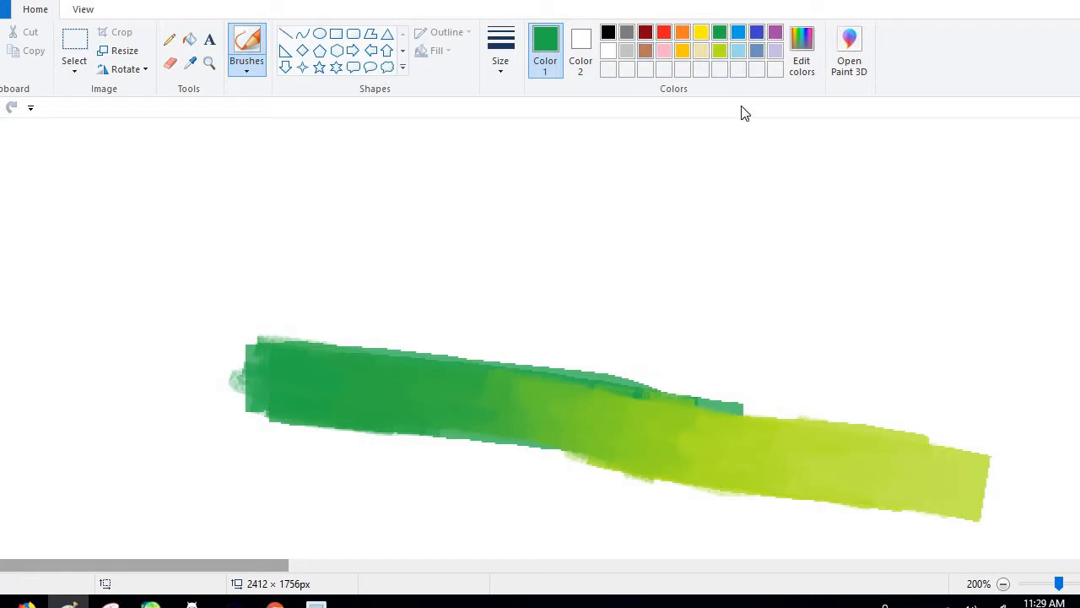
pyautogui.moveTo(785, 64)
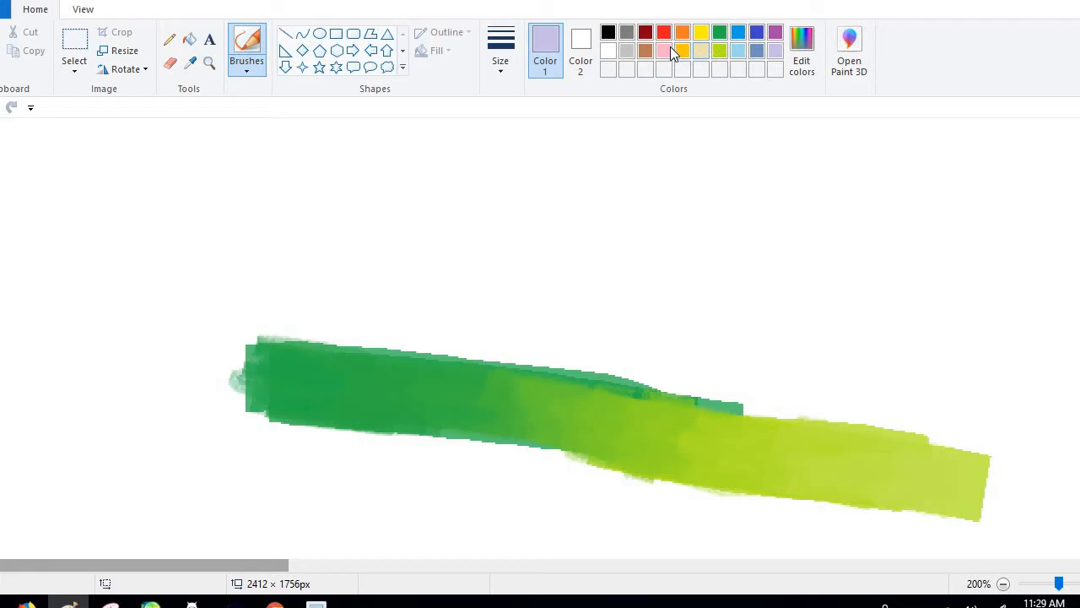
pyautogui.moveTo(669, 53)
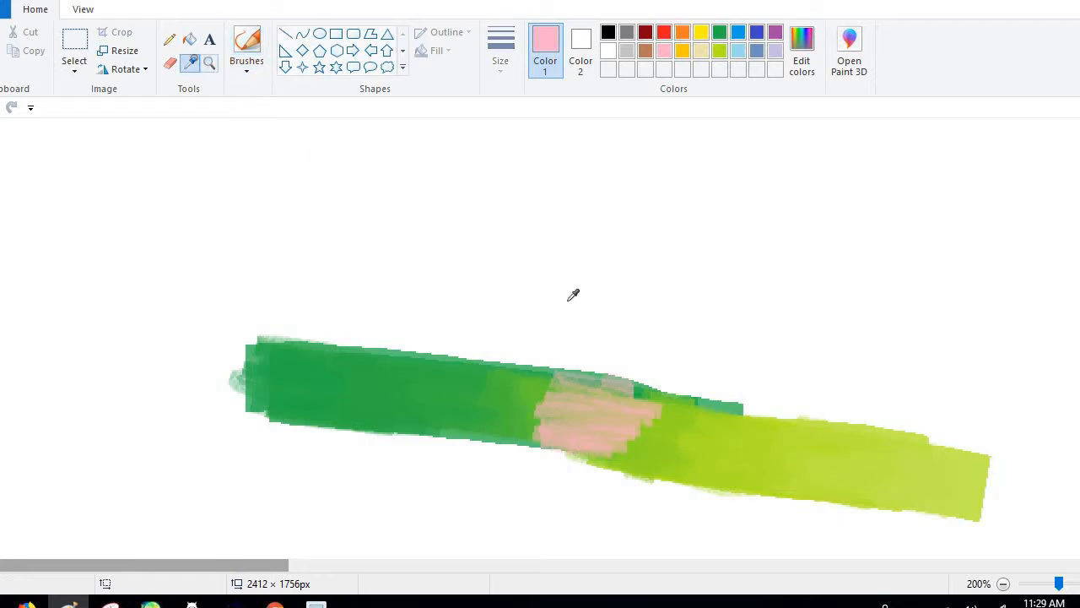
# Add a pinkish-tan middle band, dabbing olive-tan and green to blend it into both ends
pyautogui.click(617, 458)
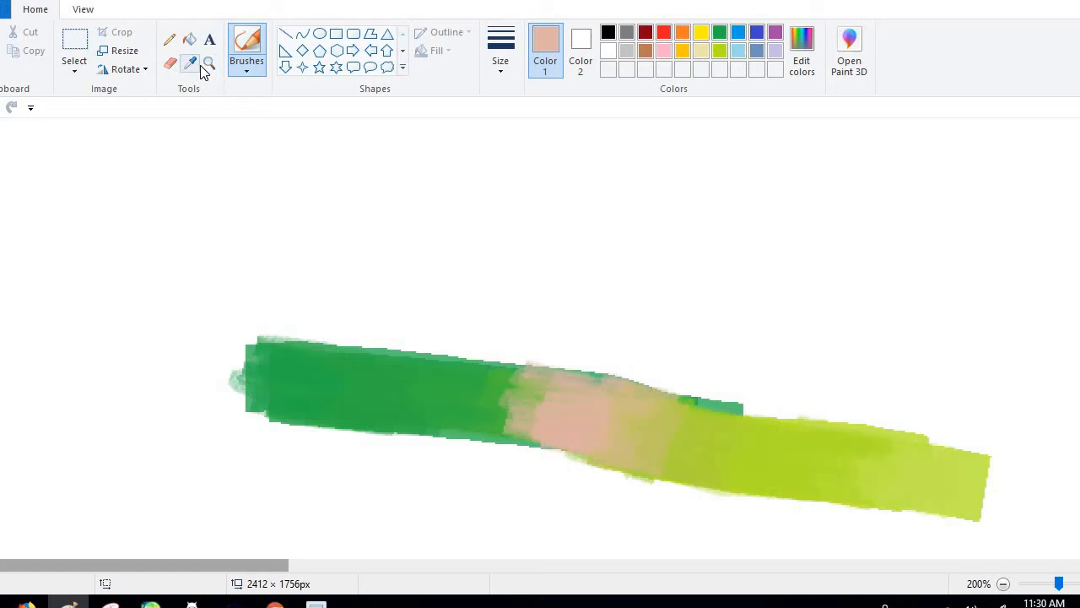
pyautogui.click(480, 427)
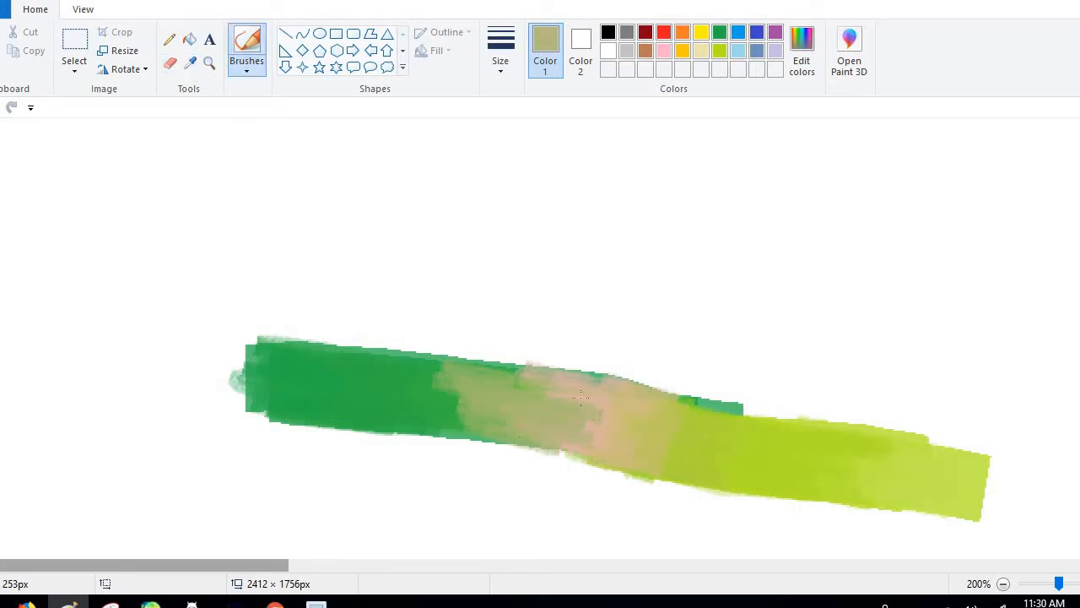
pyautogui.click(190, 62)
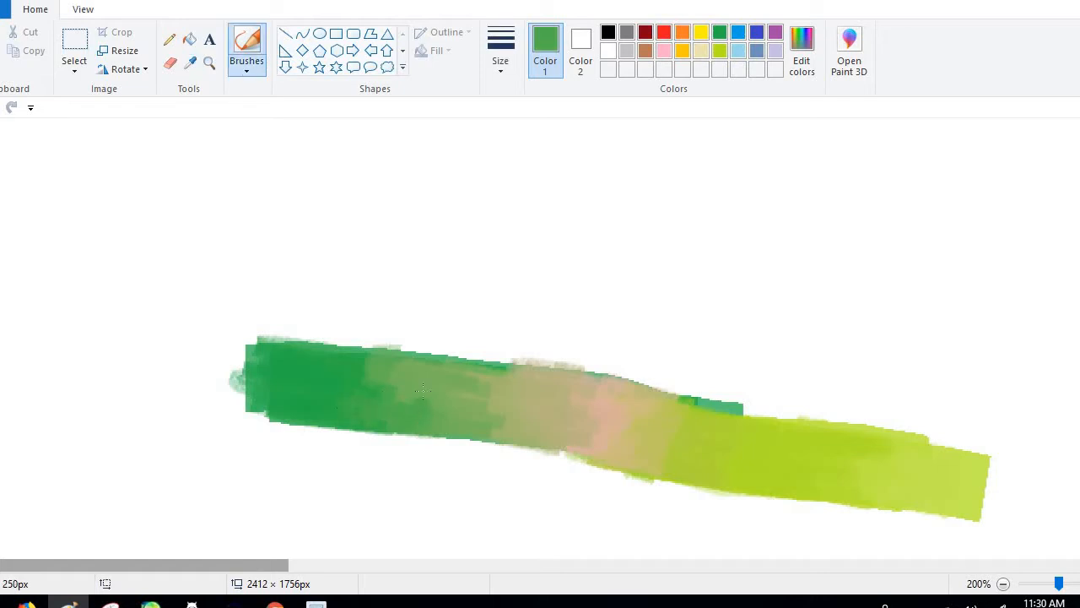
pyautogui.click(190, 62)
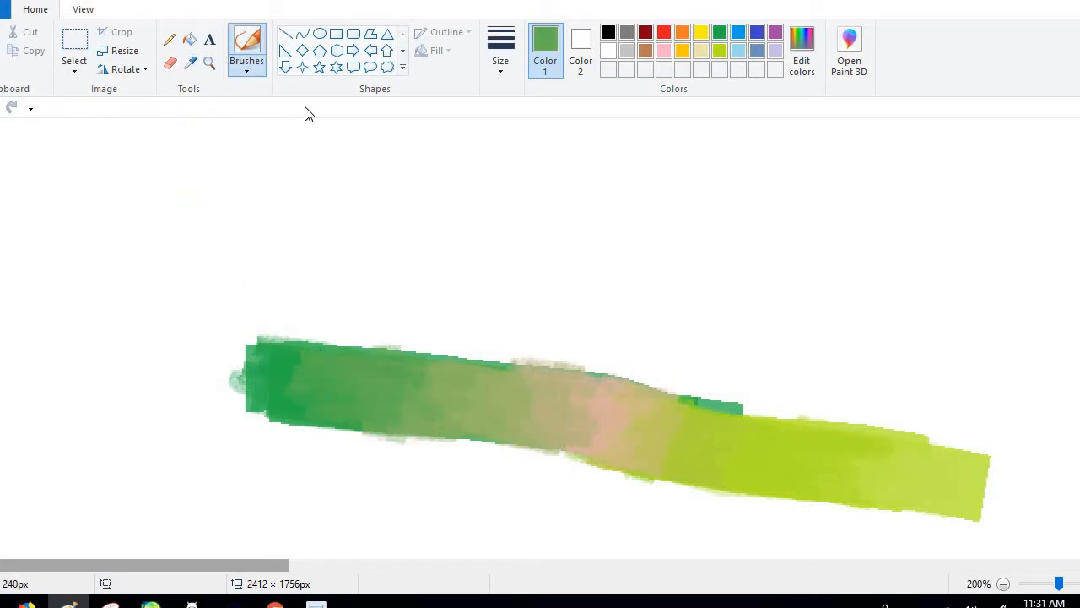
pyautogui.click(210, 64)
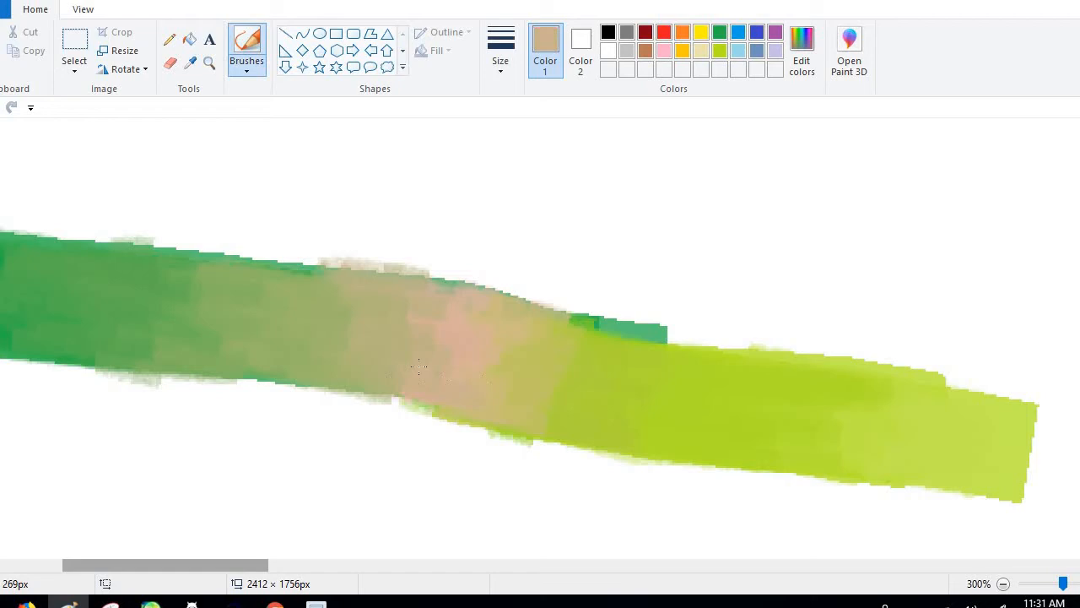
# Brush tan over the pink middle so it fades into the yellow-green end
pyautogui.moveTo(420, 367); pyautogui.dragTo(453, 287)
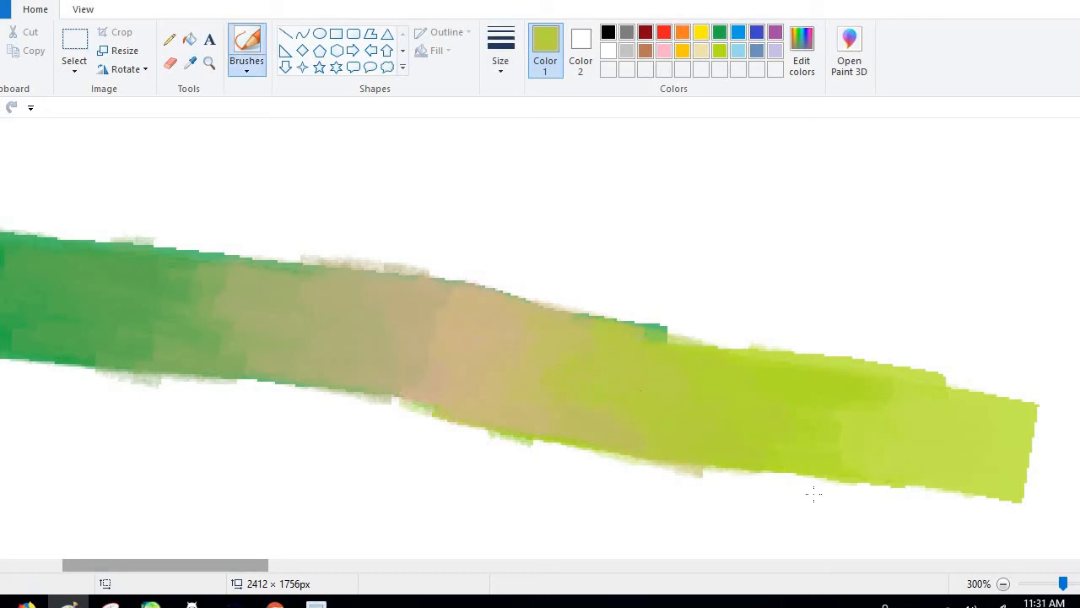
pyautogui.click(1003, 583)
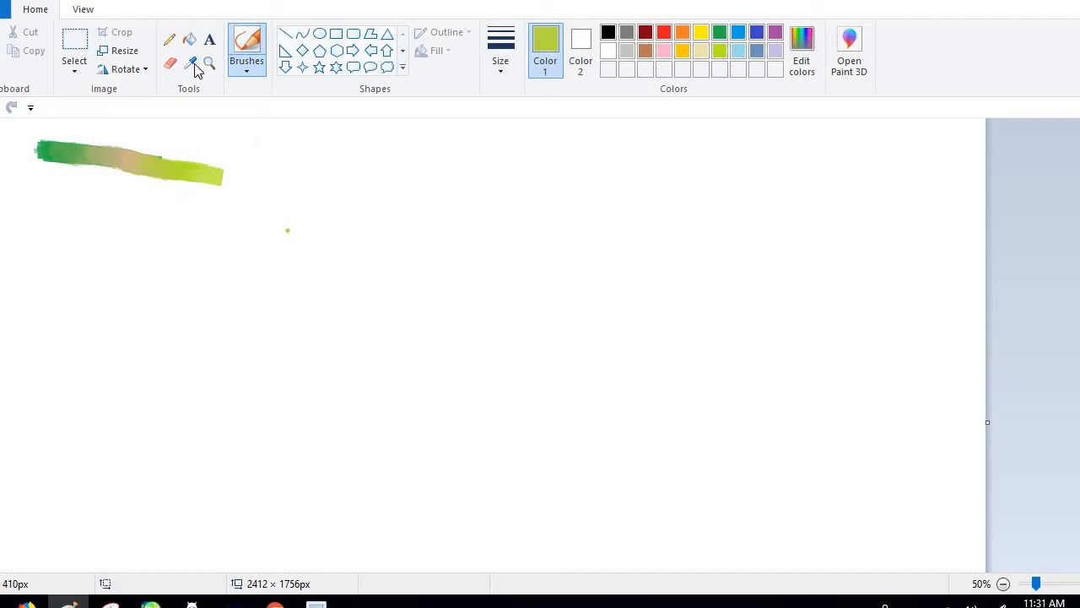
# Zoom in on the stroke's left end, zoom back out, and scribble a tan test patch below
pyautogui.click(209, 63)
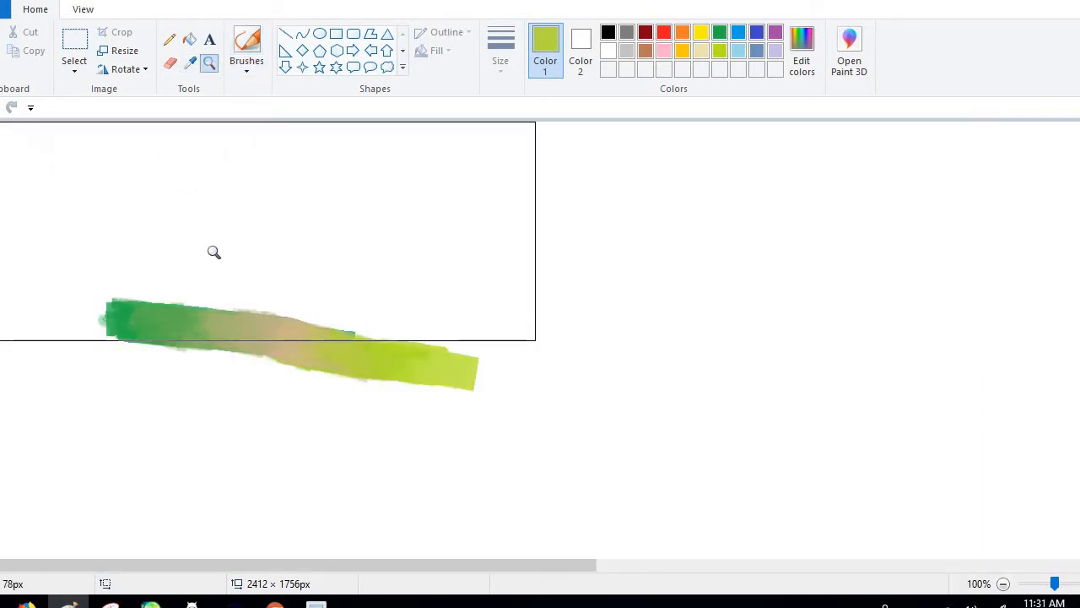
pyautogui.click(208, 63)
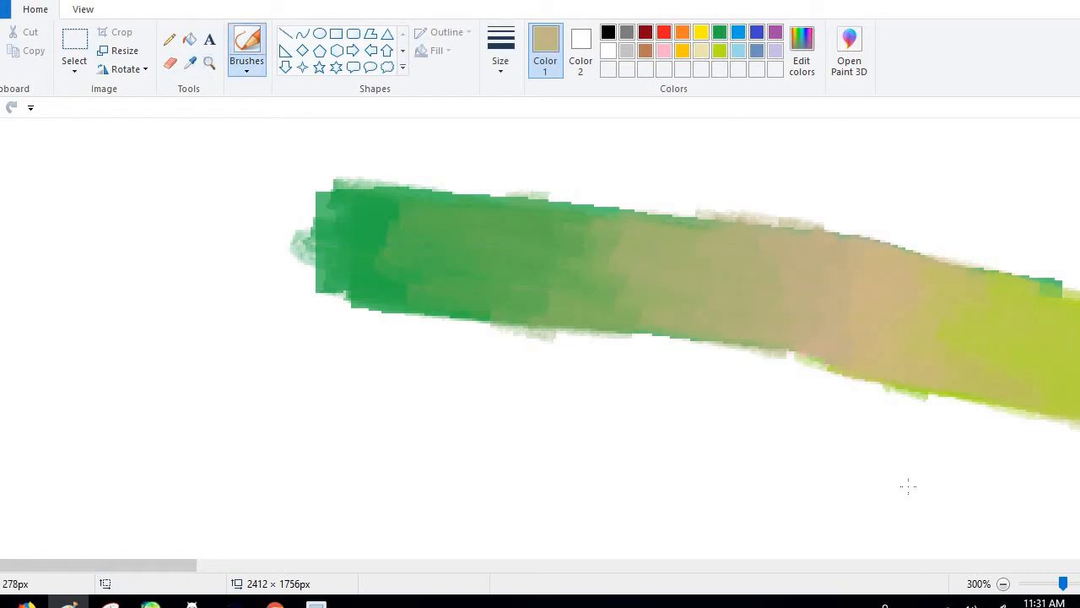
pyautogui.click(1003, 583)
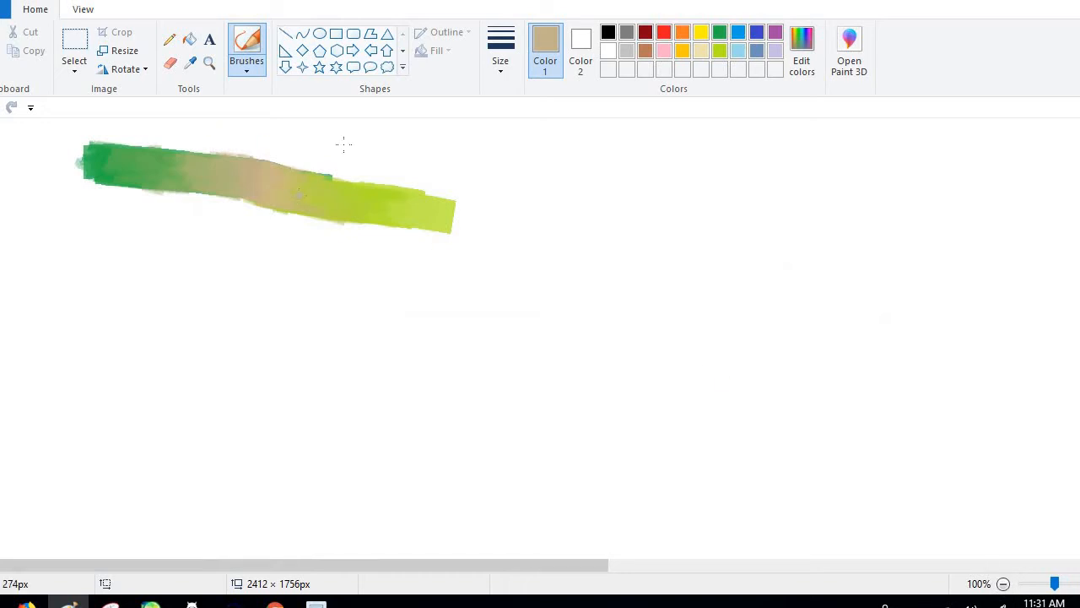
pyautogui.moveTo(371, 342); pyautogui.dragTo(325, 384)
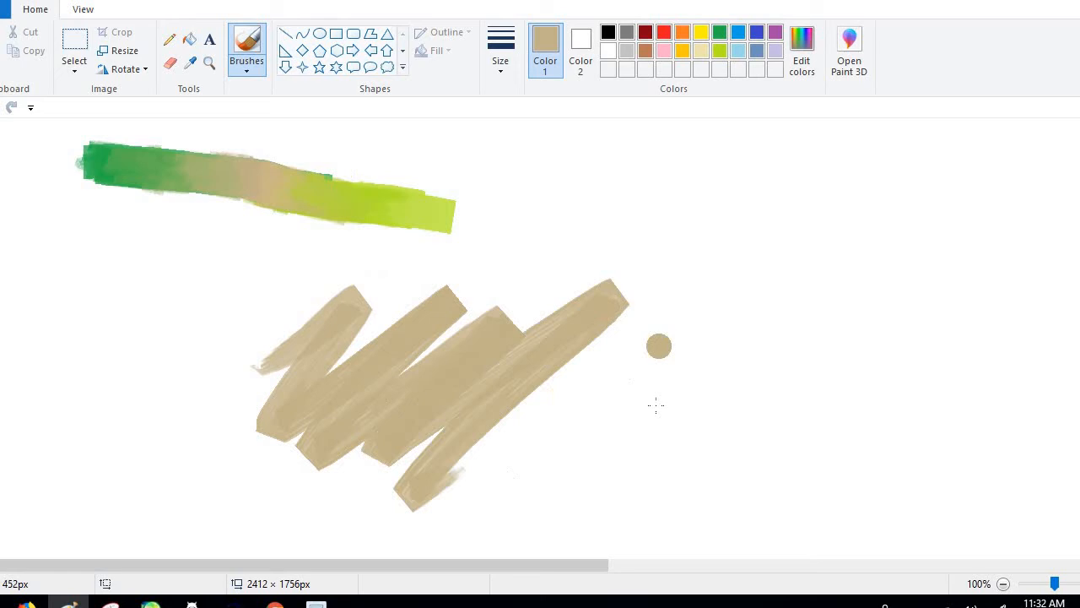
pyautogui.moveTo(658, 346); pyautogui.dragTo(422, 545)
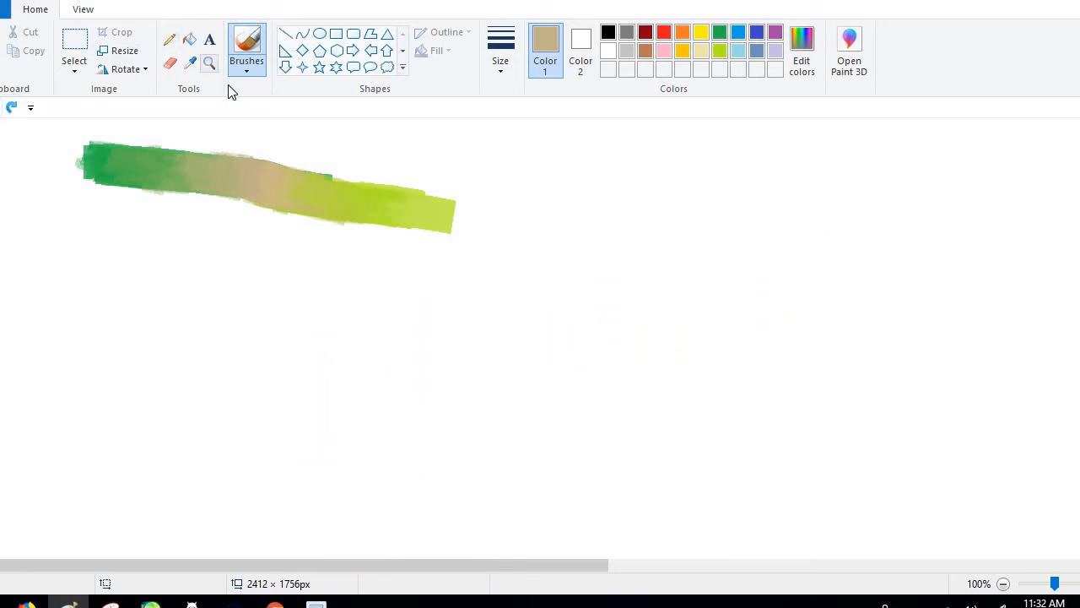
pyautogui.moveTo(249, 391); pyautogui.dragTo(378, 397)
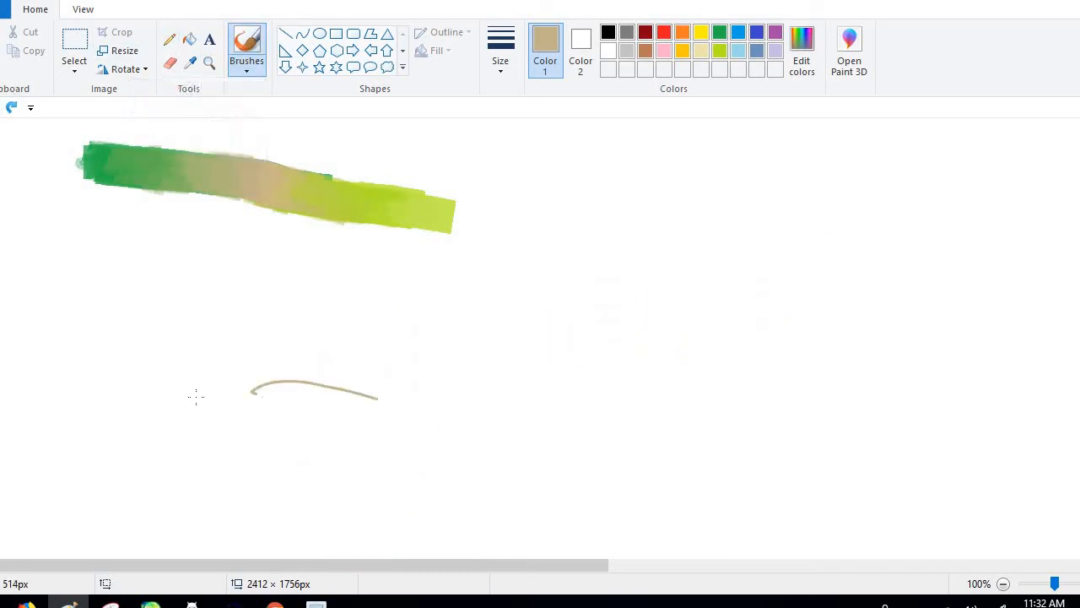
pyautogui.moveTo(249, 388); pyautogui.dragTo(751, 415)
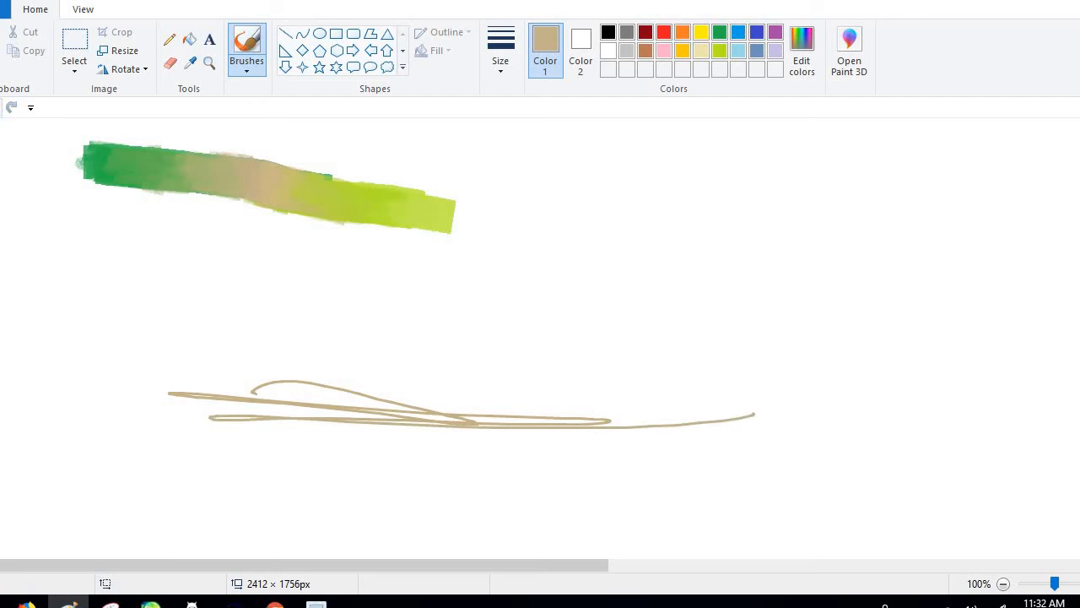
pyautogui.click(246, 46)
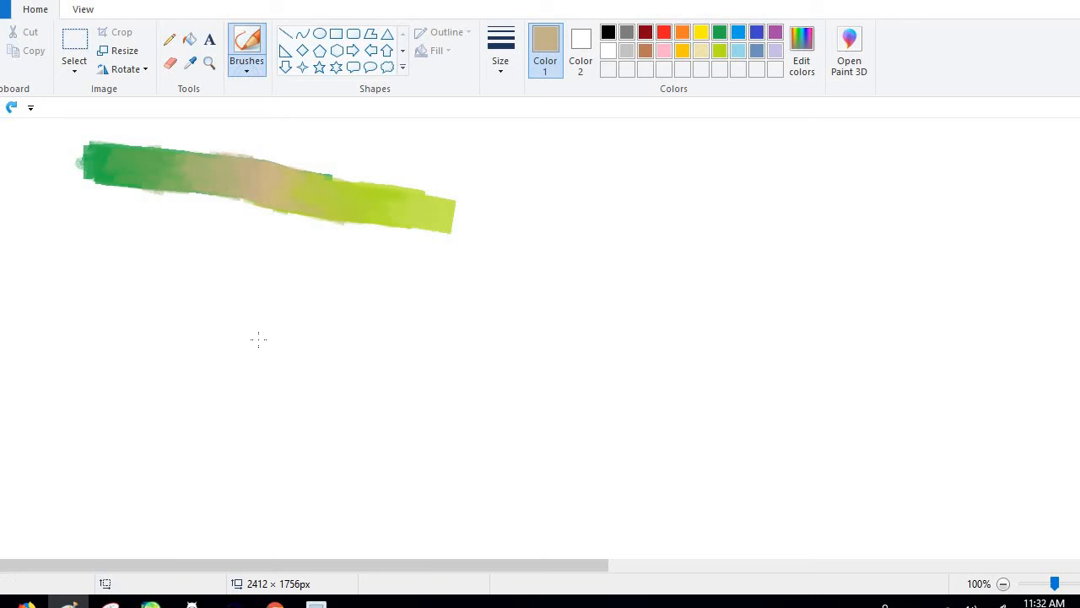
pyautogui.moveTo(254, 342); pyautogui.dragTo(614, 336)
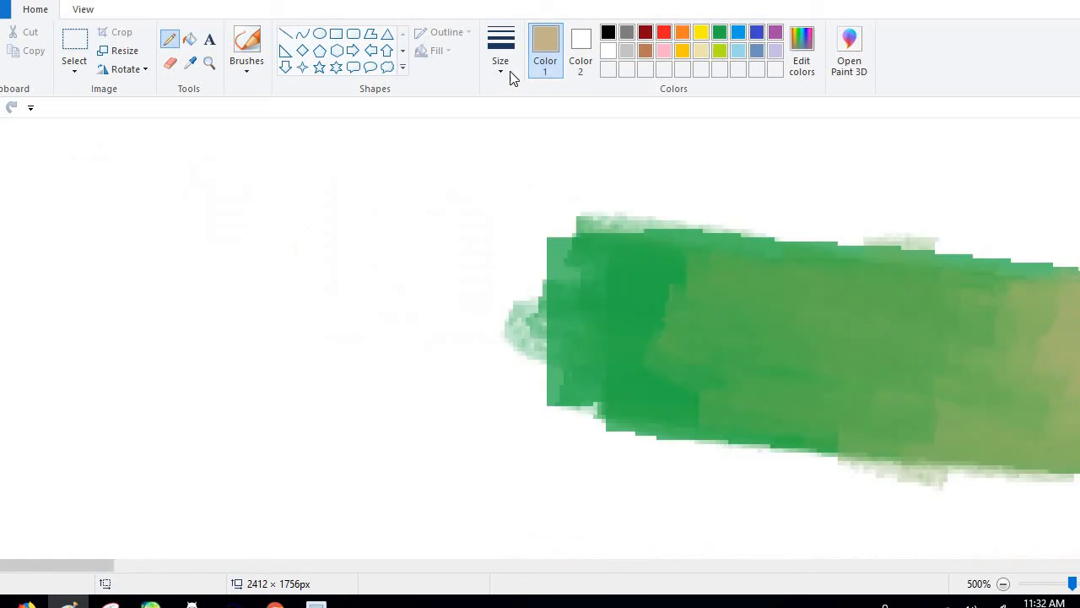
# Shade a tan pencil swatch to the left of the stroke's green end
pyautogui.moveTo(181, 181); pyautogui.dragTo(143, 329)
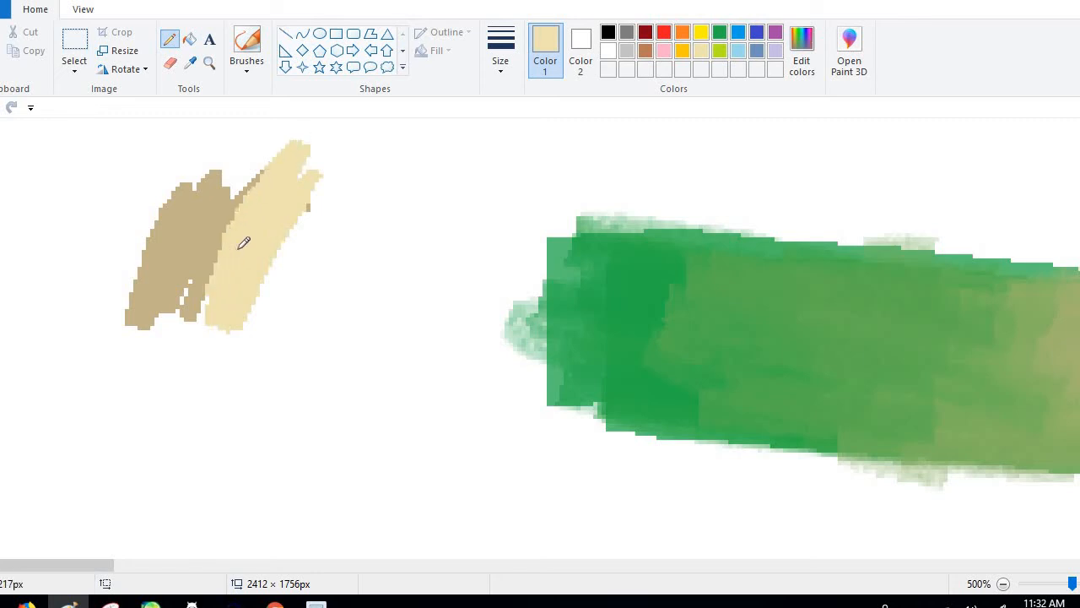
pyautogui.click(193, 61)
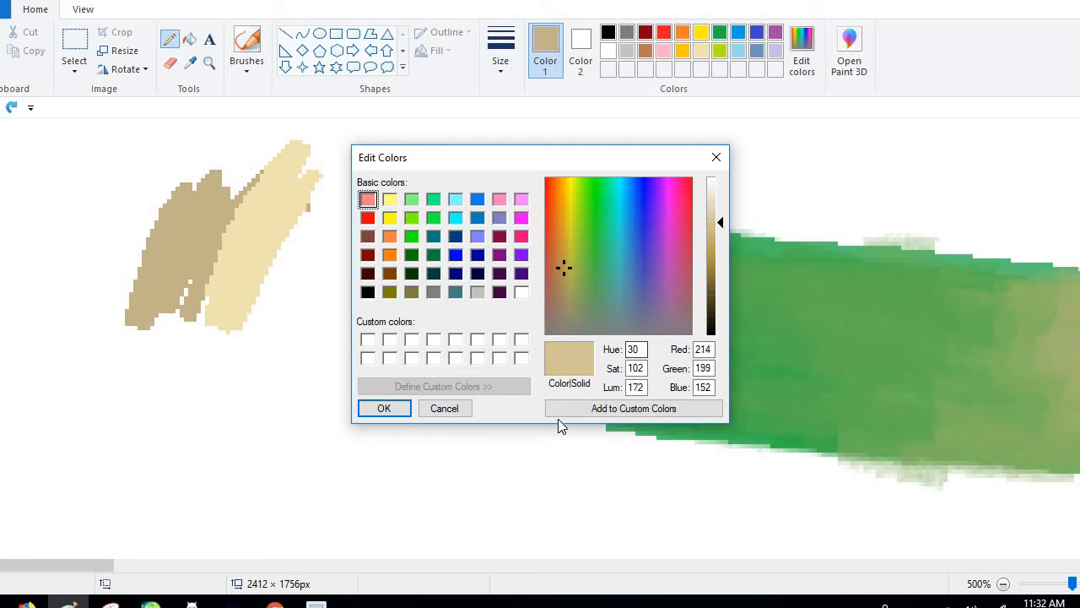
# Save the tan and a paler cream shade as custom colours
pyautogui.click(384, 408)
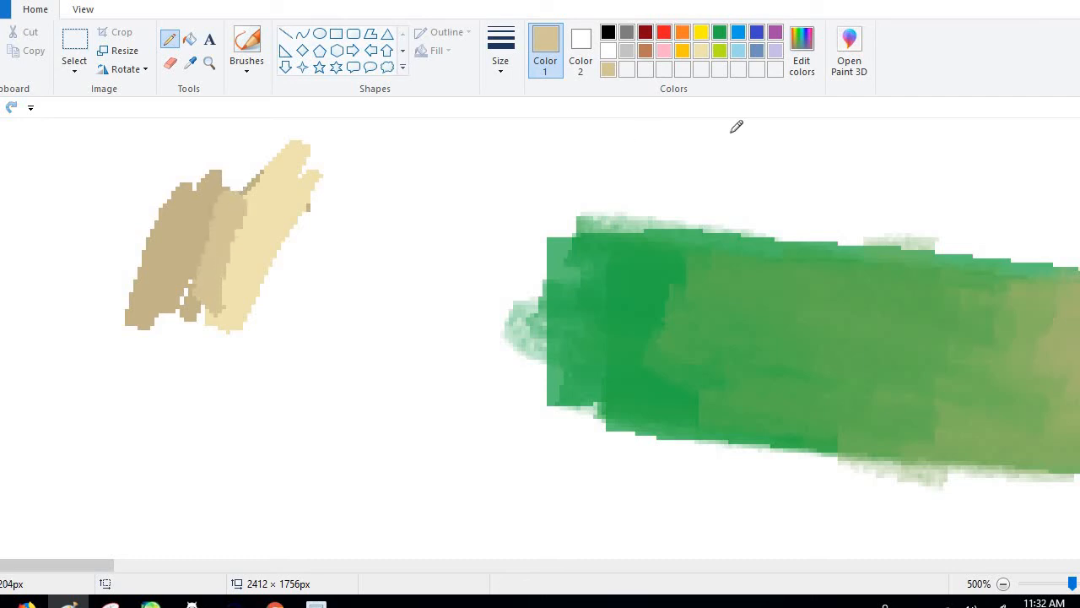
pyautogui.click(801, 50)
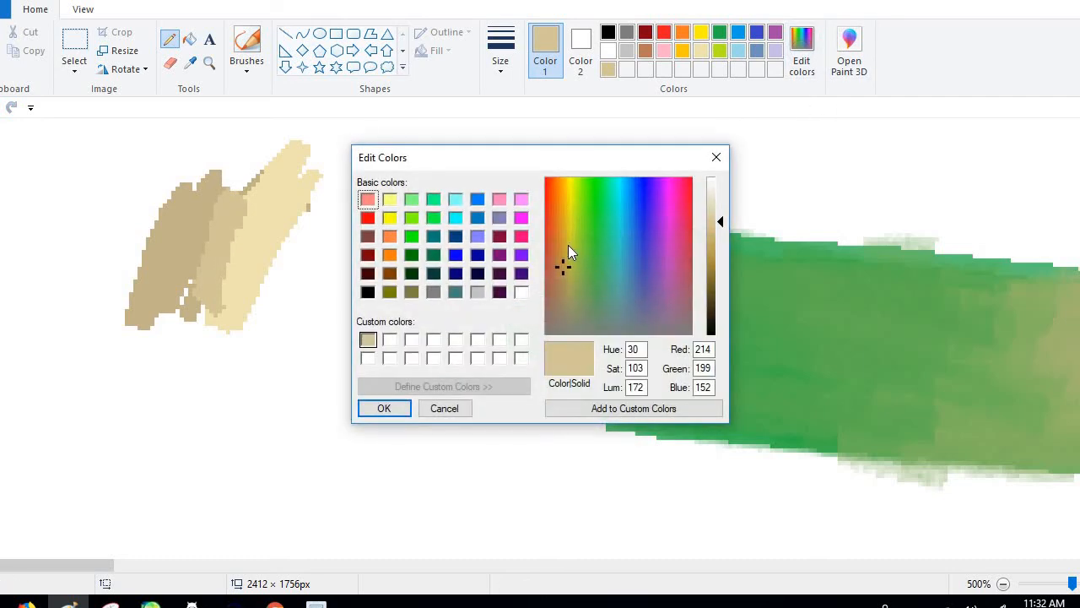
pyautogui.click(570, 247)
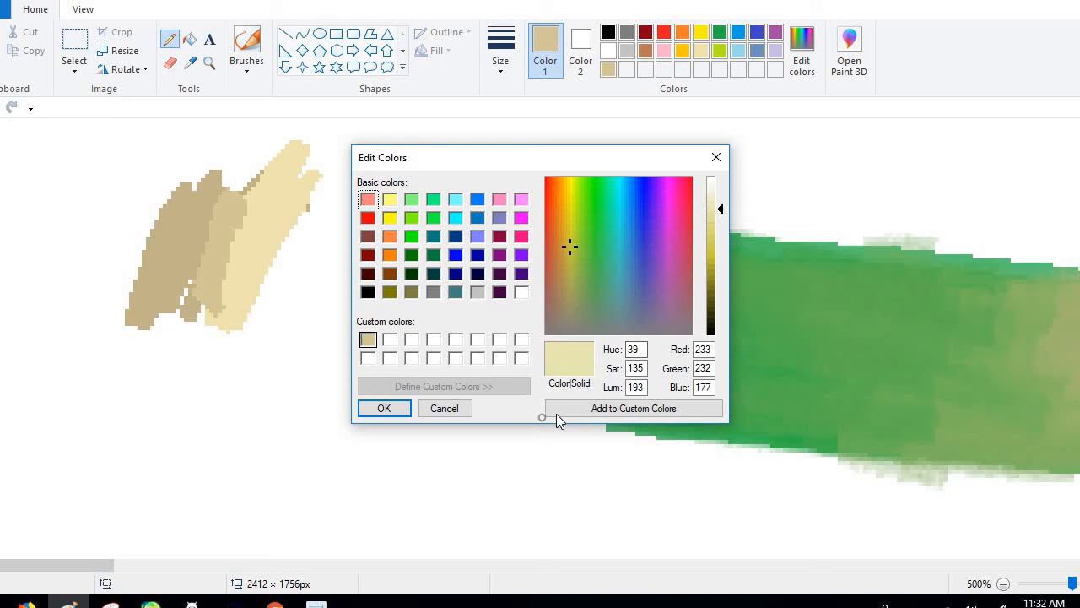
pyautogui.click(384, 408)
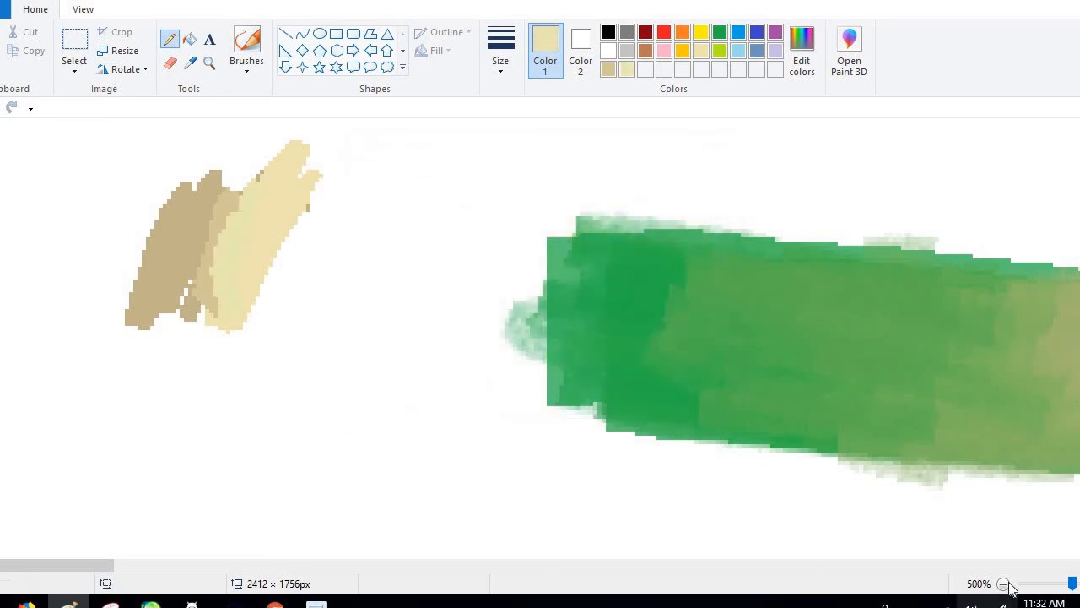
pyautogui.click(1005, 584)
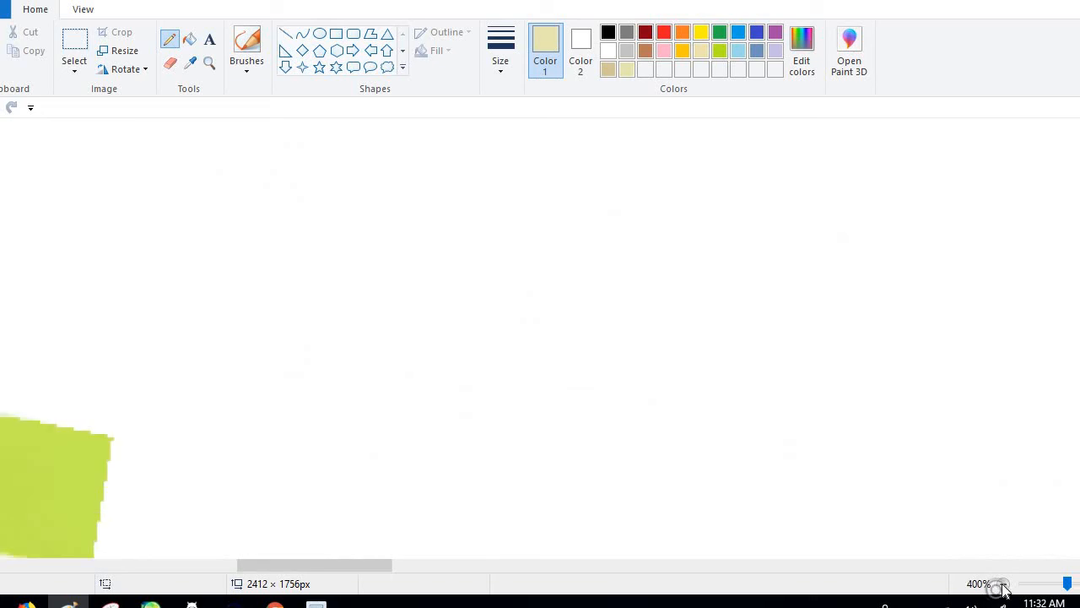